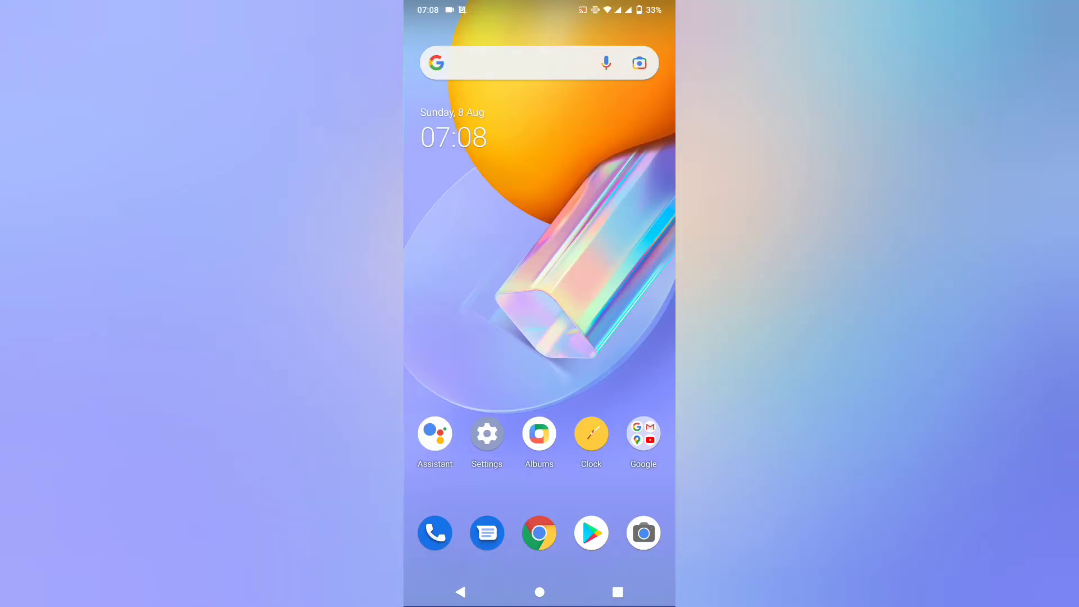
- Swipe up twice on the home screen to reveal the installed app icons
scroll("up", 3)
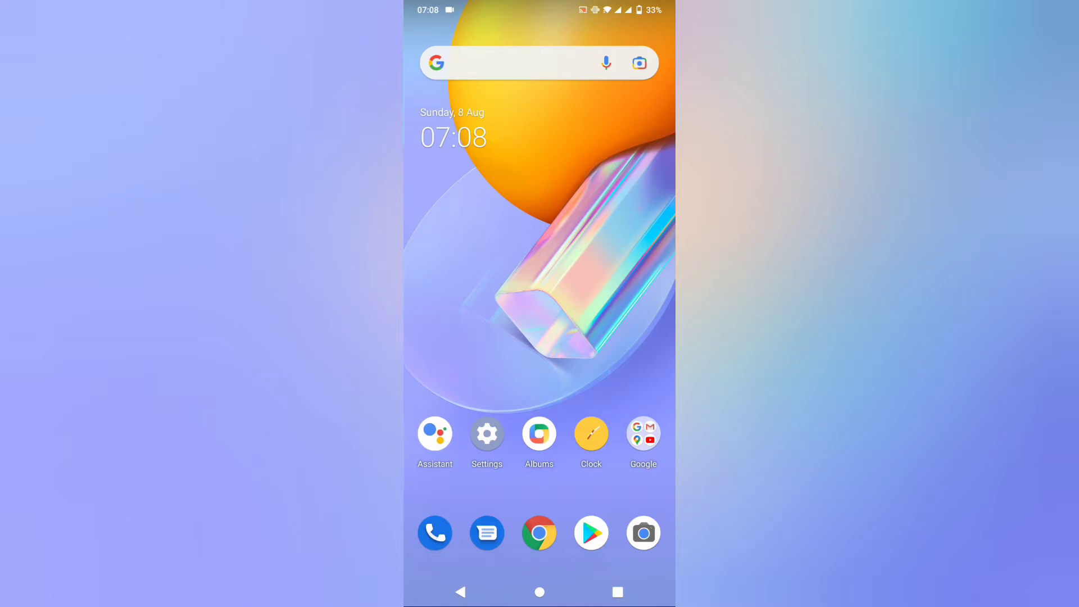
scroll("up", 3)
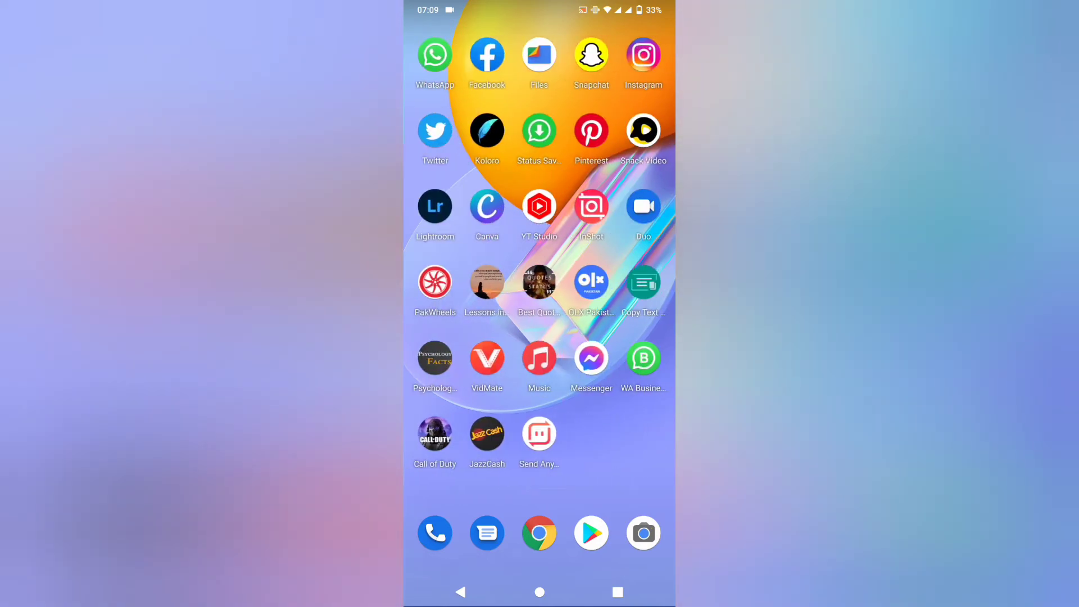
- Launch Facebook and go from the main menu to the Kkg page you manage
left_click(487, 55)
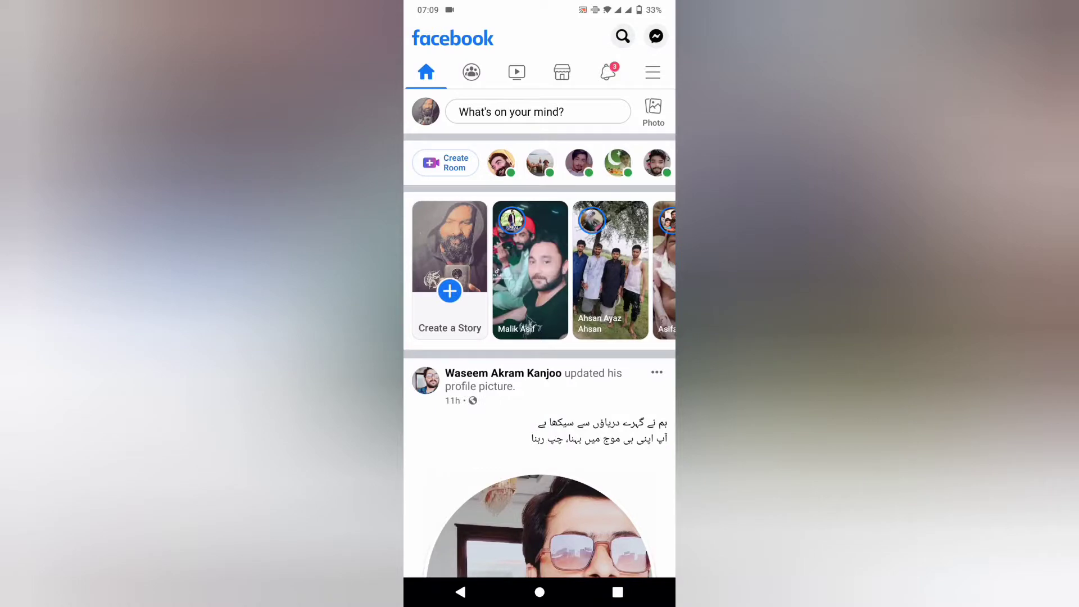
left_click(651, 71)
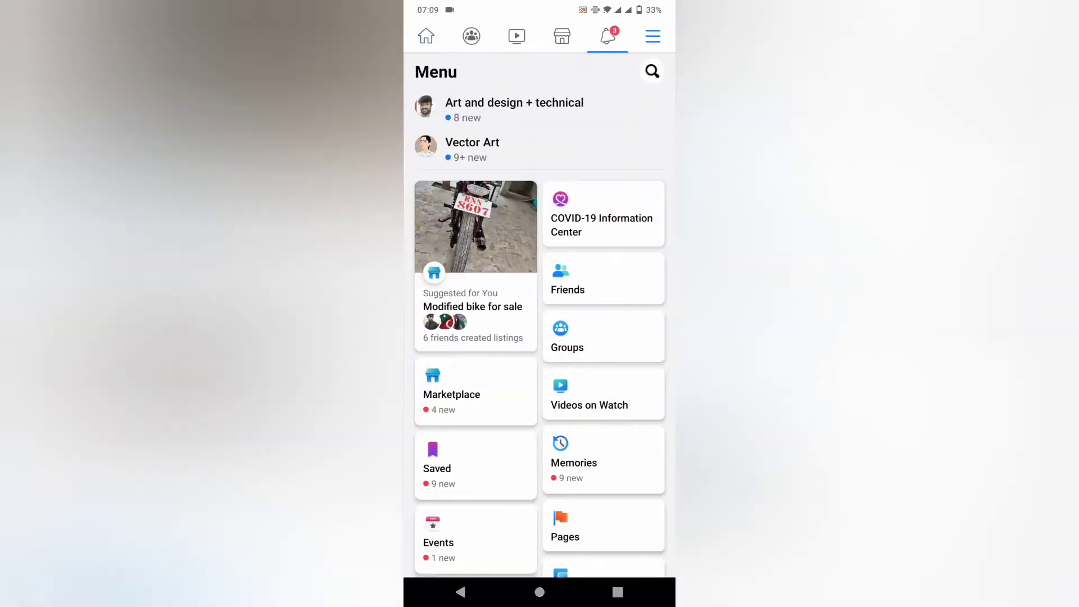
left_click(651, 36)
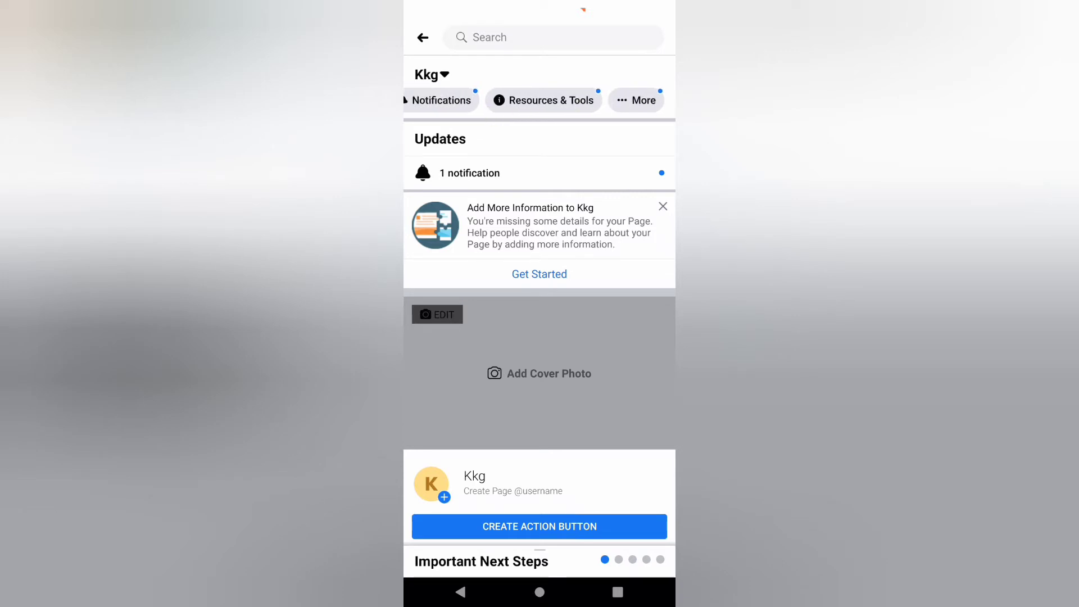
- Open the Kkg page's Settings list through More and Page Controls
left_click(636, 100)
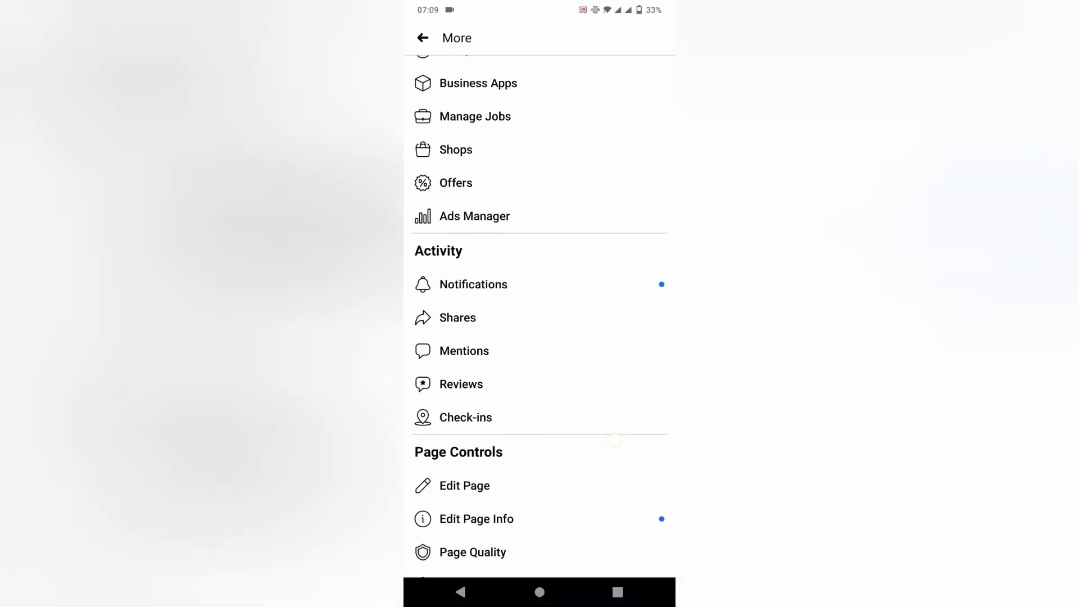
scroll("up", 3)
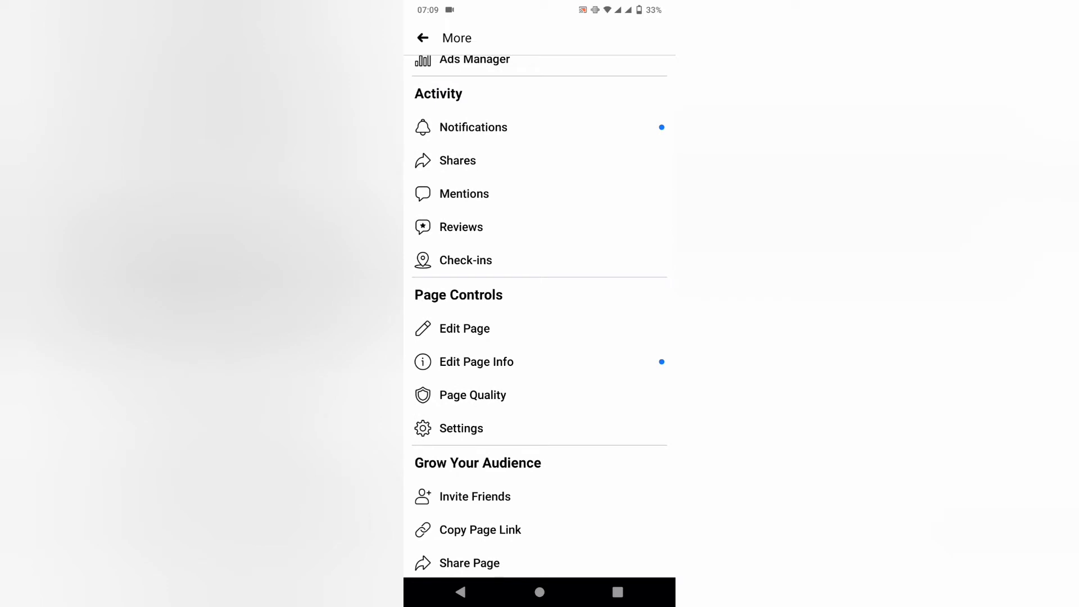
left_click(461, 428)
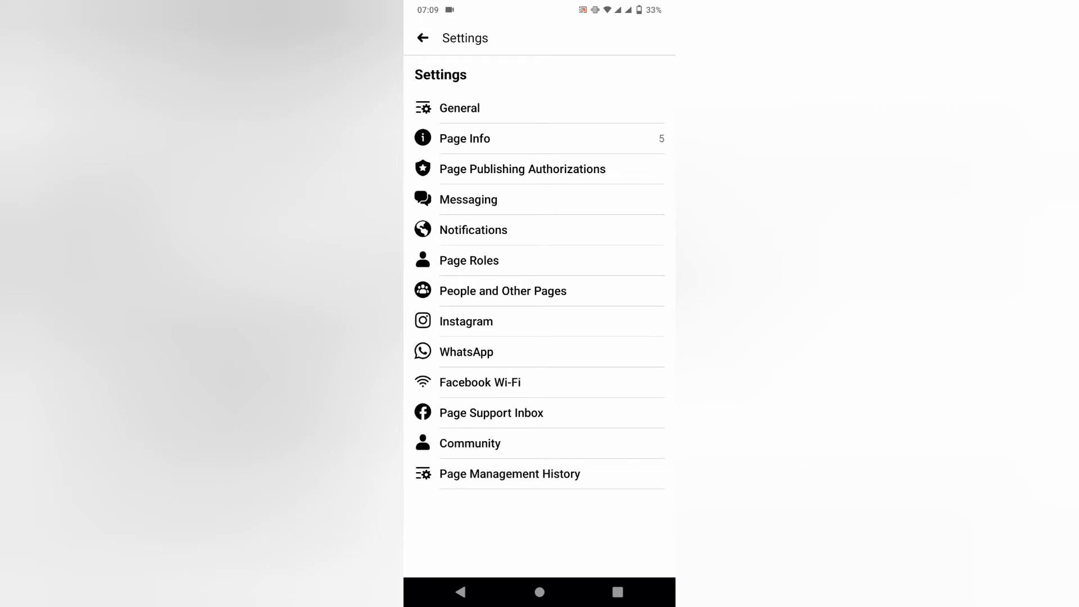
- Open General settings and scroll down to the 'Permanently delete Kkg' Remove Page section
left_click(459, 107)
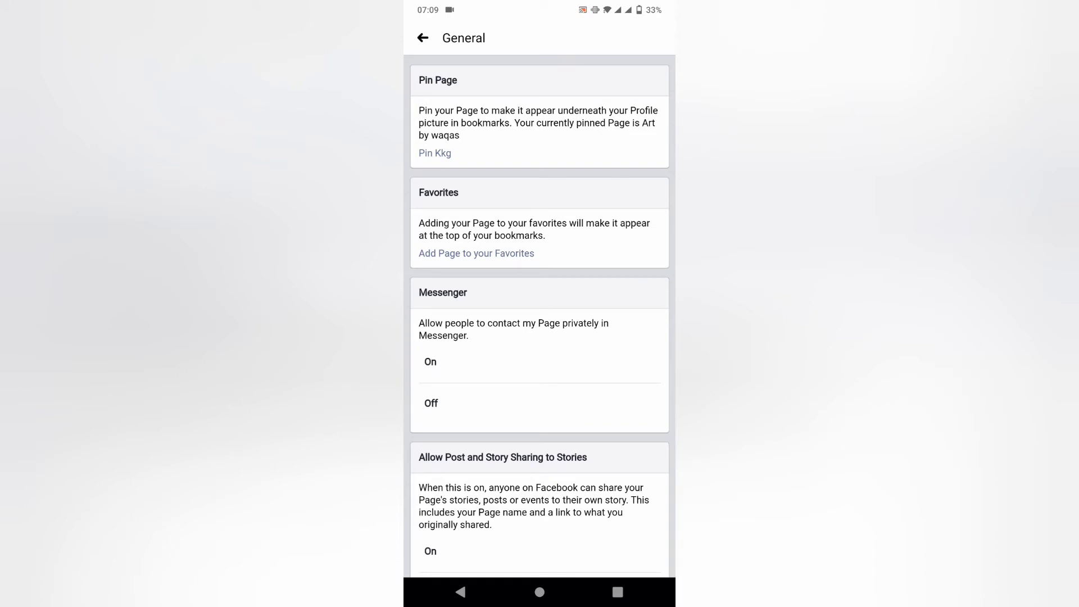
scroll("down", 3)
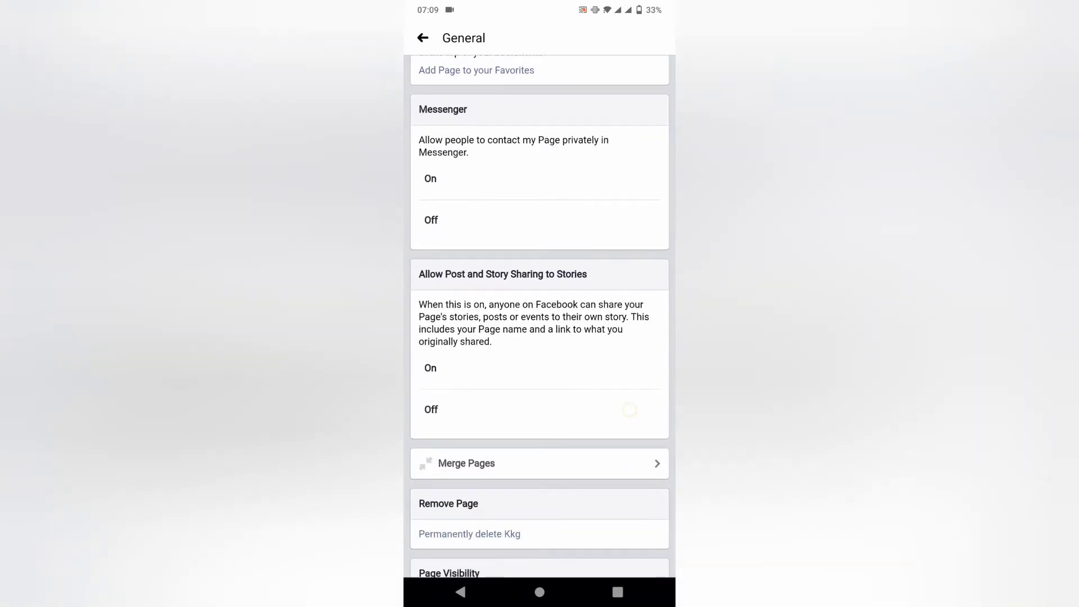
scroll("down", 3)
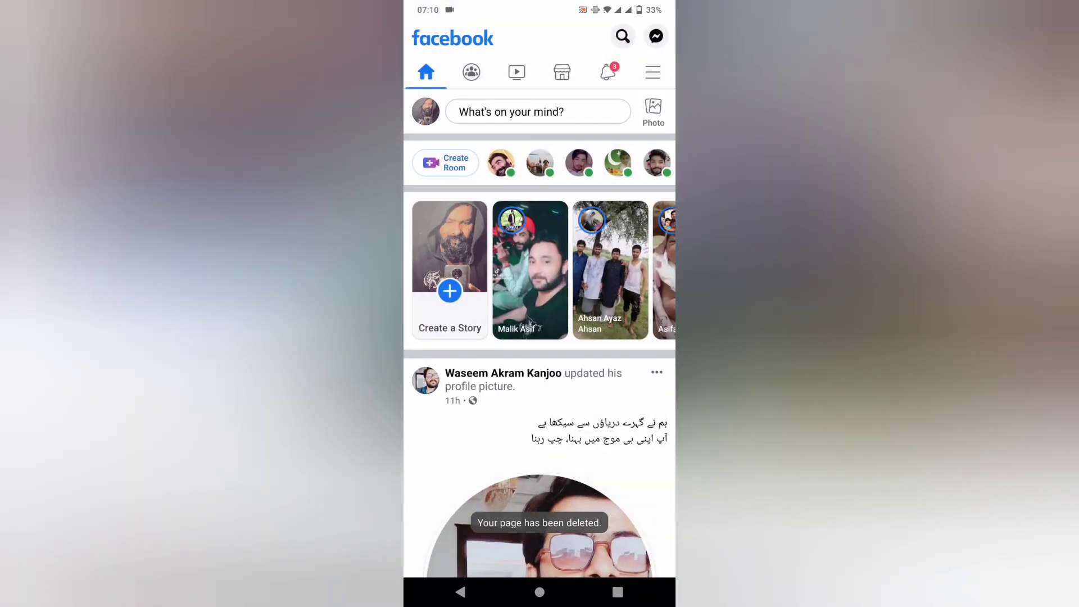
- Scroll the News Feed past the post composer after the Kkg page deletion
scroll("up", 3)
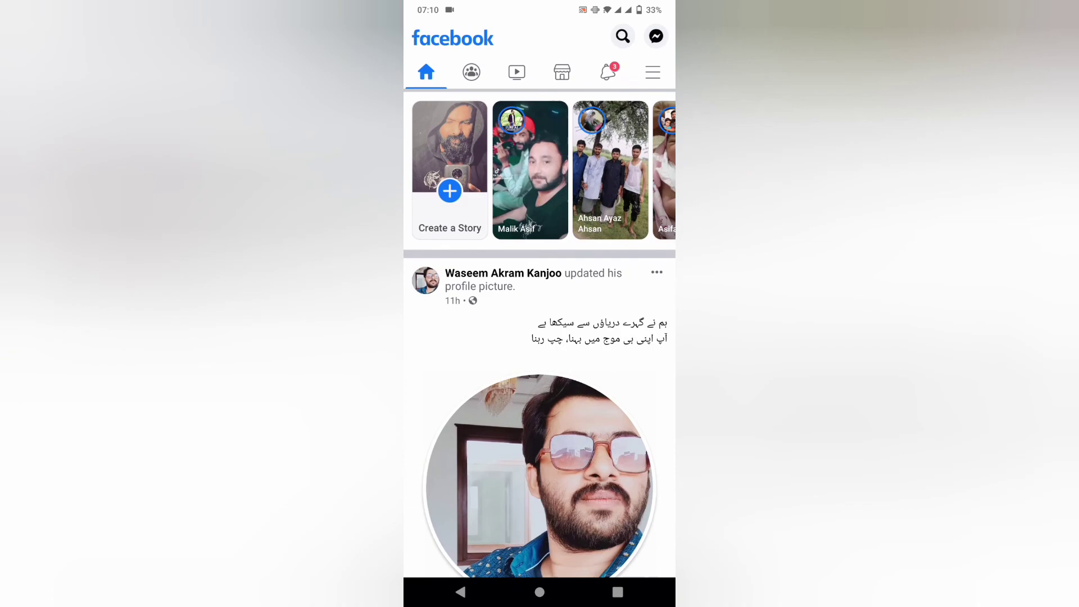